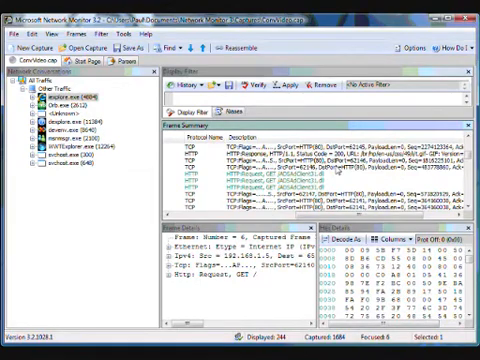
Step: Enter 'http' as the display filter for the capture
type("http")
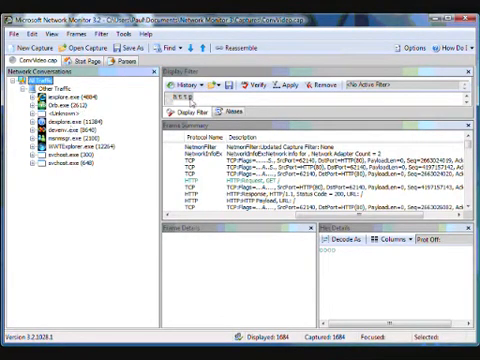
mouse_move(70, 240)
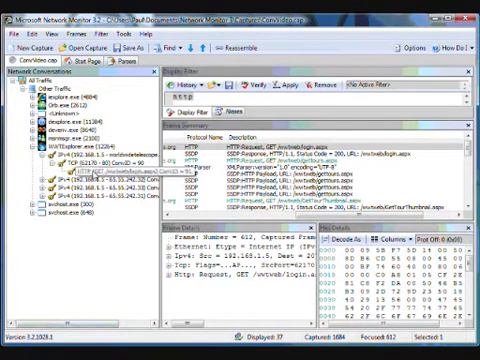
Step: Select a WWTExplorer.exe IPv4 conversation node, narrowing the list to 177 frames
left_click(110, 170)
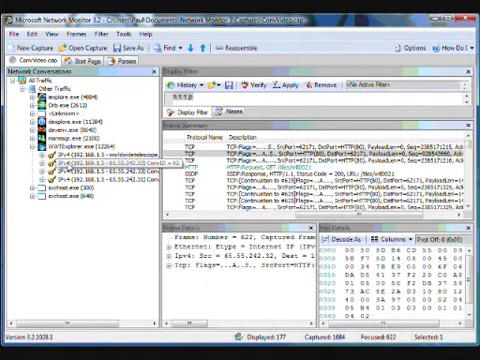
Step: Select the IPv4 192.168.1.5 – 65.55.242.33 conversation under WWTExplorer.exe
left_click(80, 158)
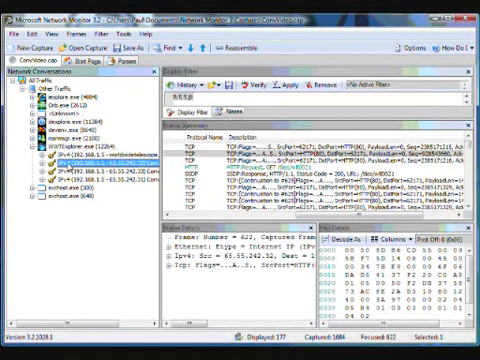